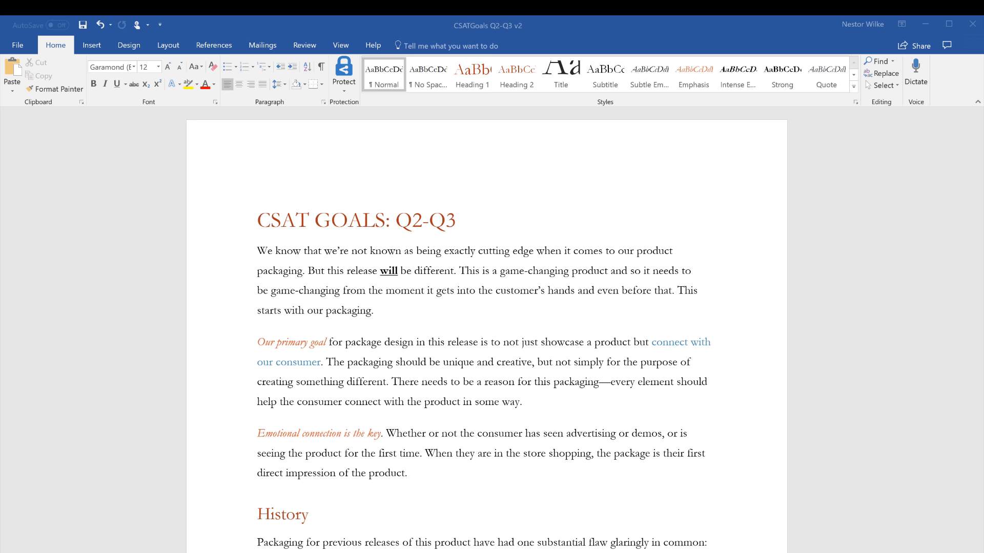
pyautogui.moveTo(164, 219)
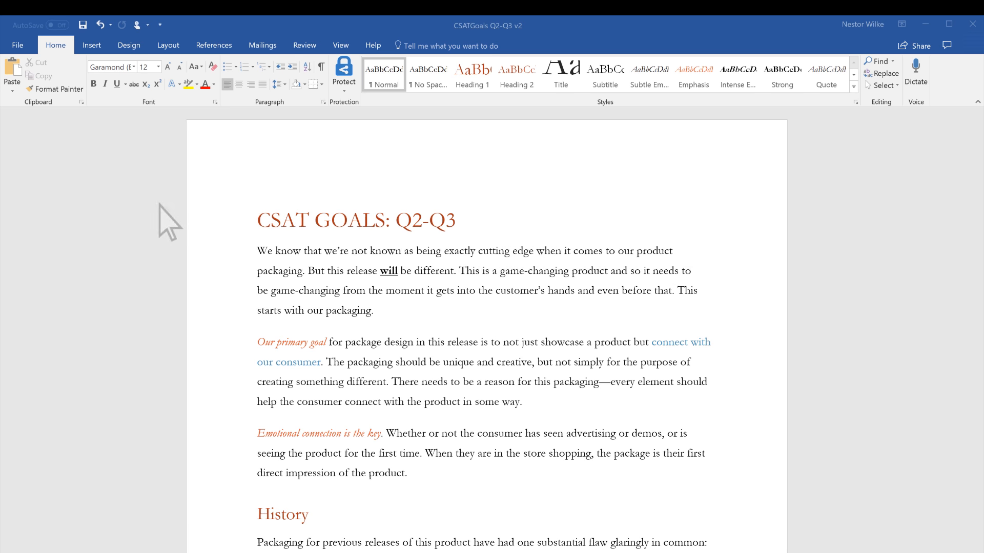
pyautogui.moveTo(97, 61)
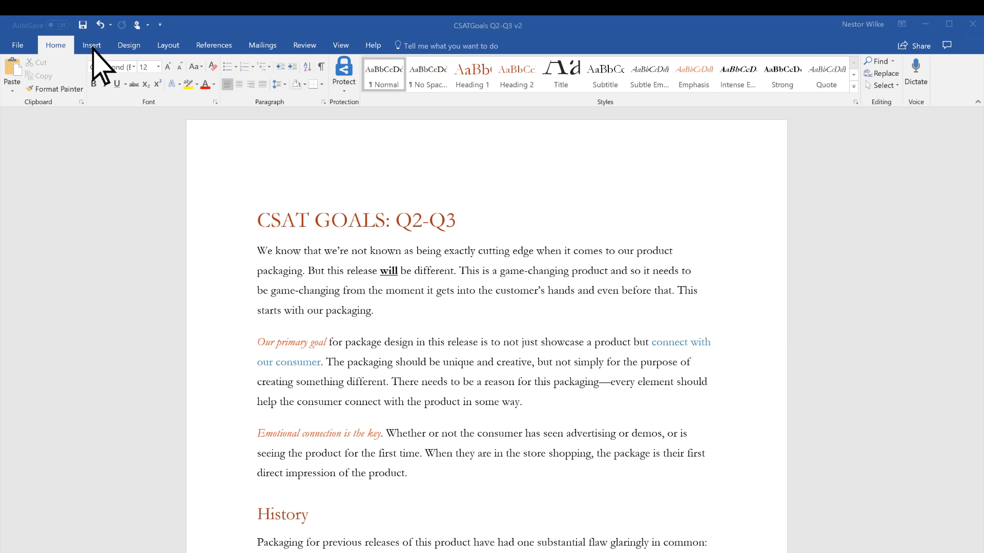
# Insert the Motion (Even Page) header and set its document title to 'Q2-Q3 Report'.
pyautogui.click(91, 45)
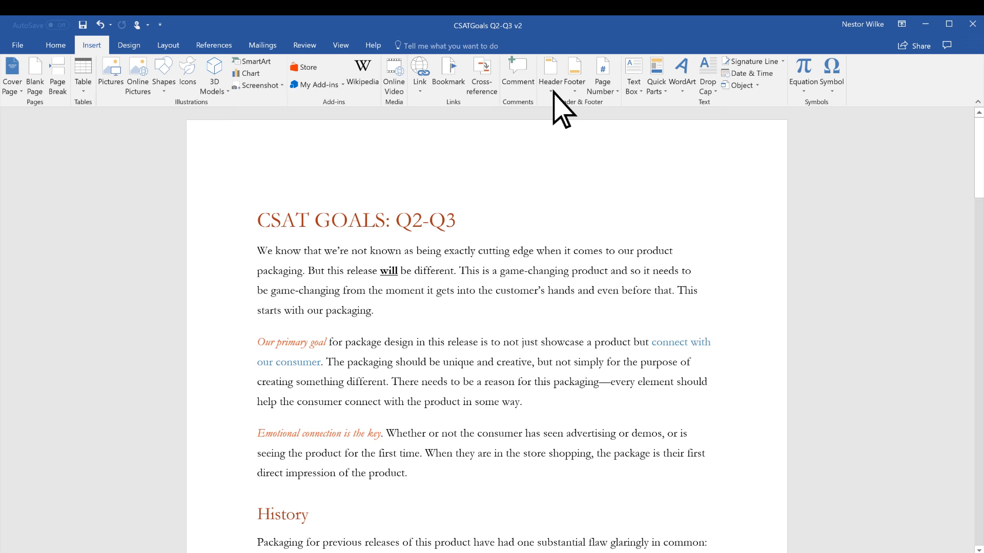
pyautogui.click(550, 70)
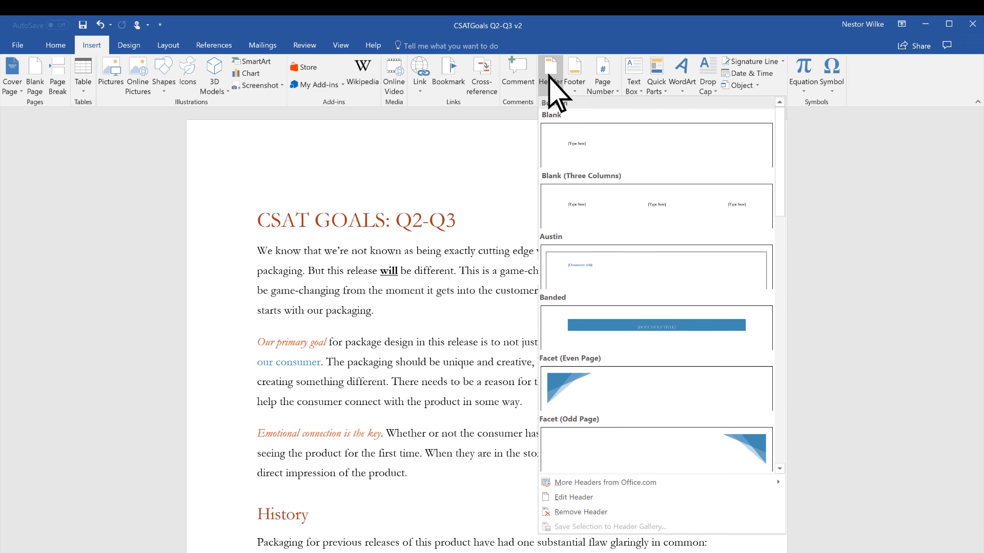
pyautogui.scroll(-3)
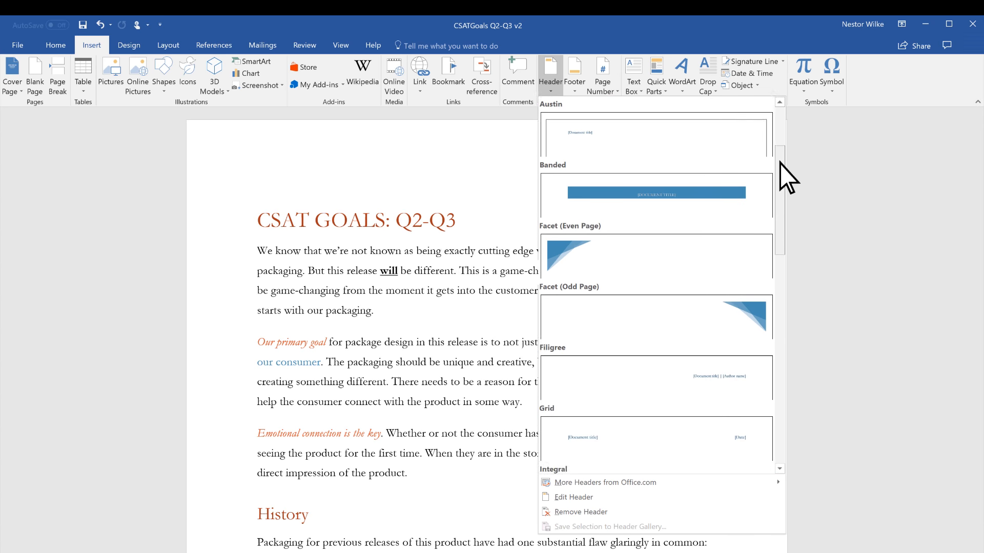
pyautogui.scroll(-3)
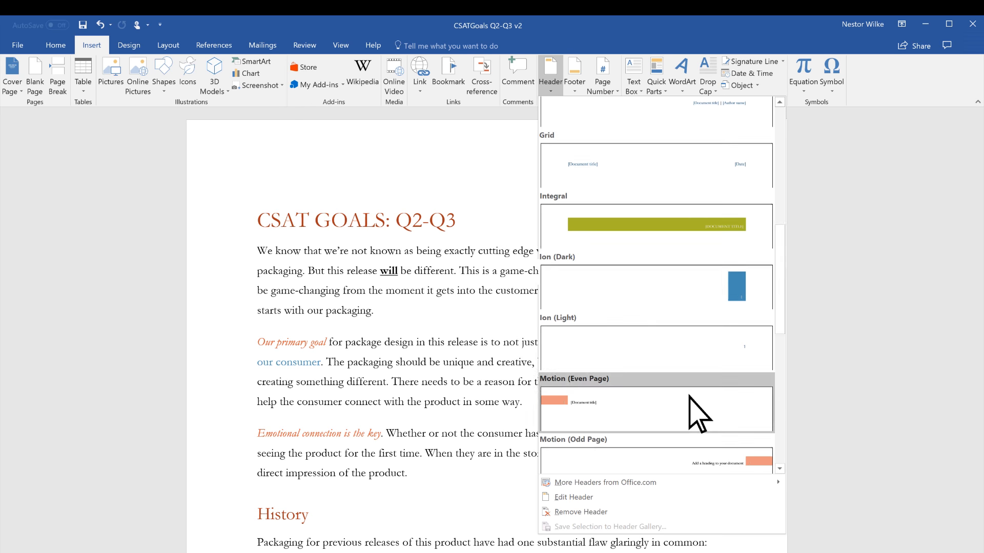
pyautogui.click(656, 409)
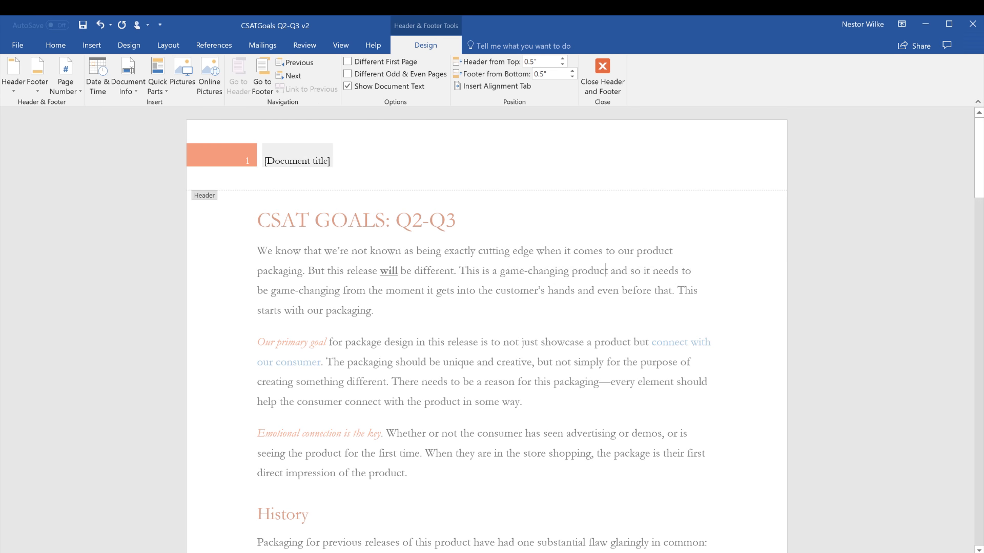
pyautogui.write('Q2-Q3 Report')
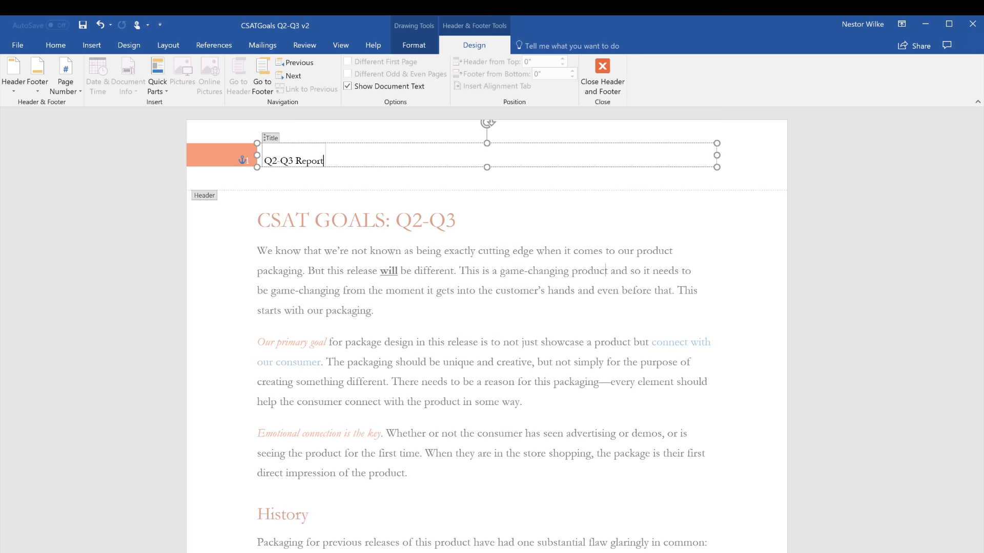
pyautogui.click(602, 65)
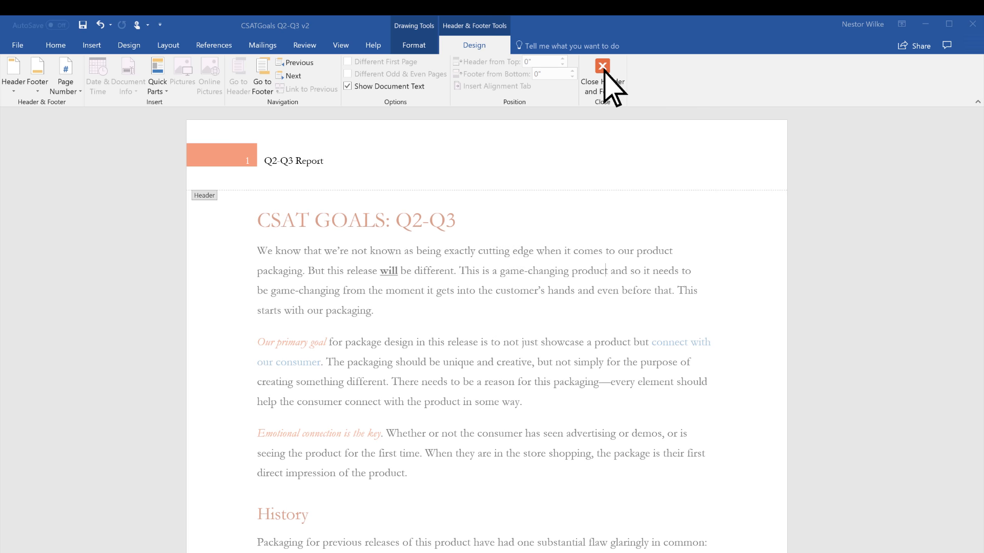
# Close header editing and scroll through the pages to check the repeating header.
pyautogui.click(602, 66)
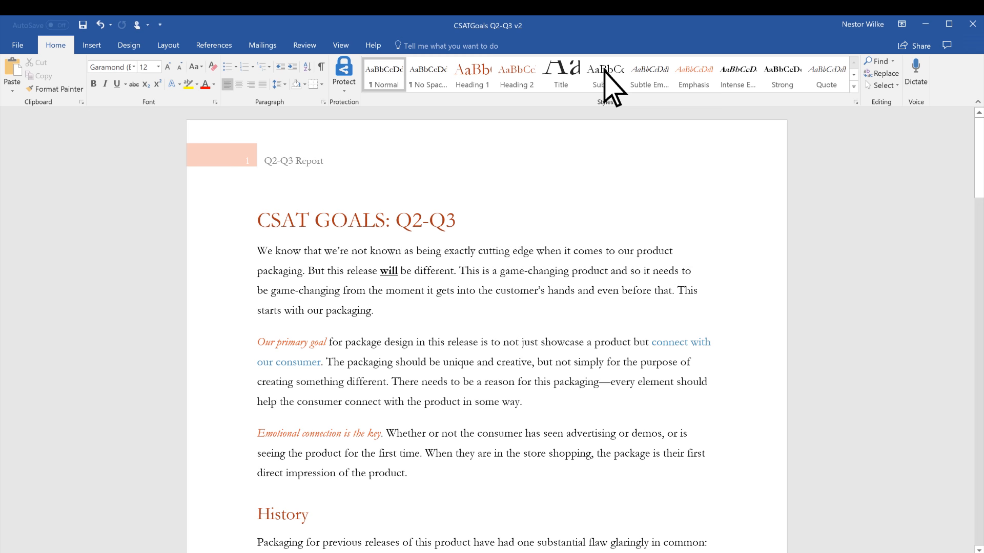
pyautogui.moveTo(850, 139)
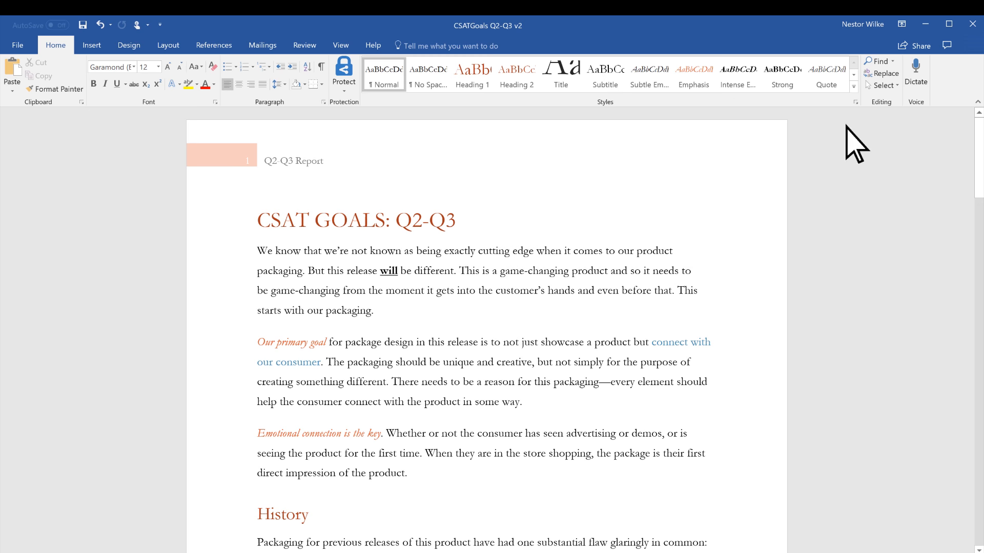
pyautogui.scroll(-3)
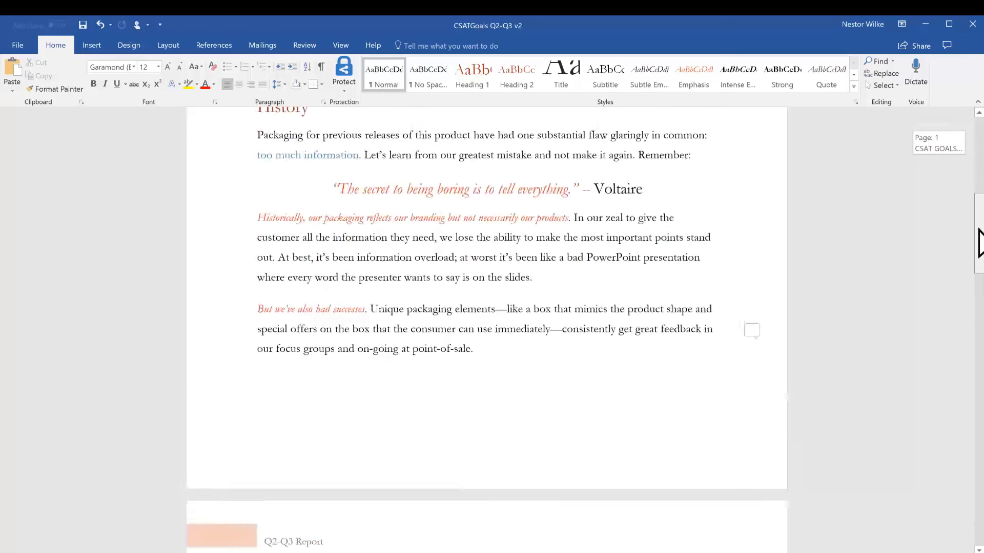
pyautogui.scroll(-3)
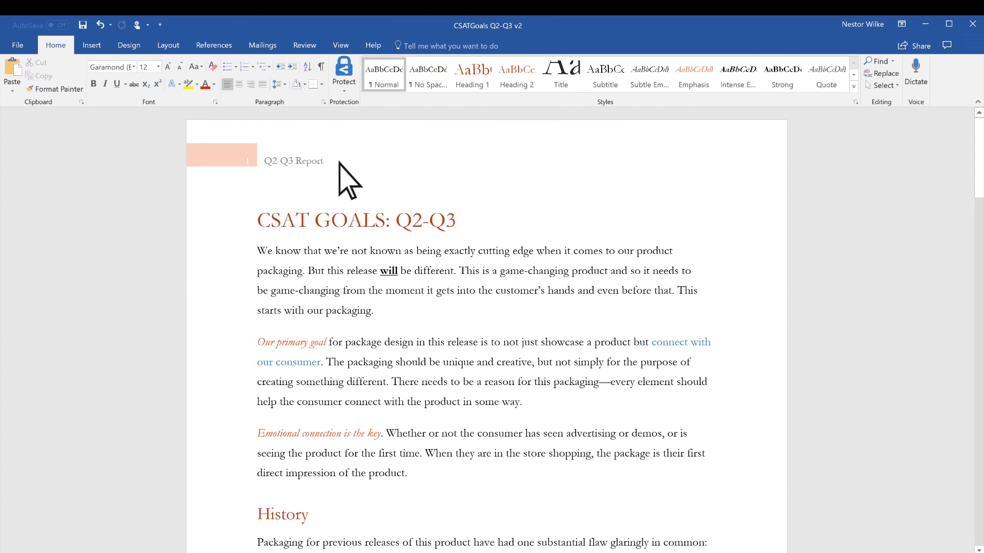
# Reopen the header for editing and change the title to 'Q2-Q3 Updates'.
pyautogui.doubleClick(293, 161)
pyautogui.write('Updates')
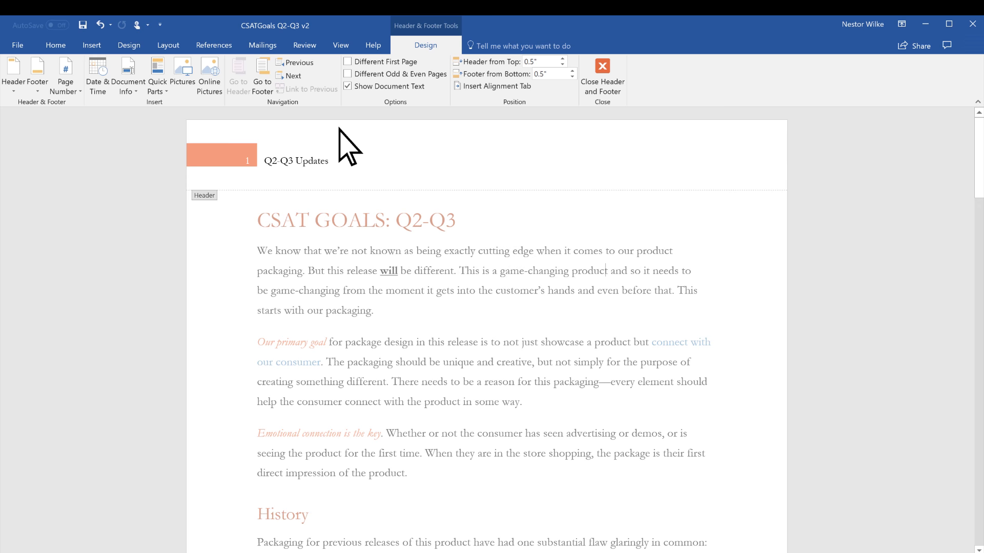
pyautogui.moveTo(361, 80)
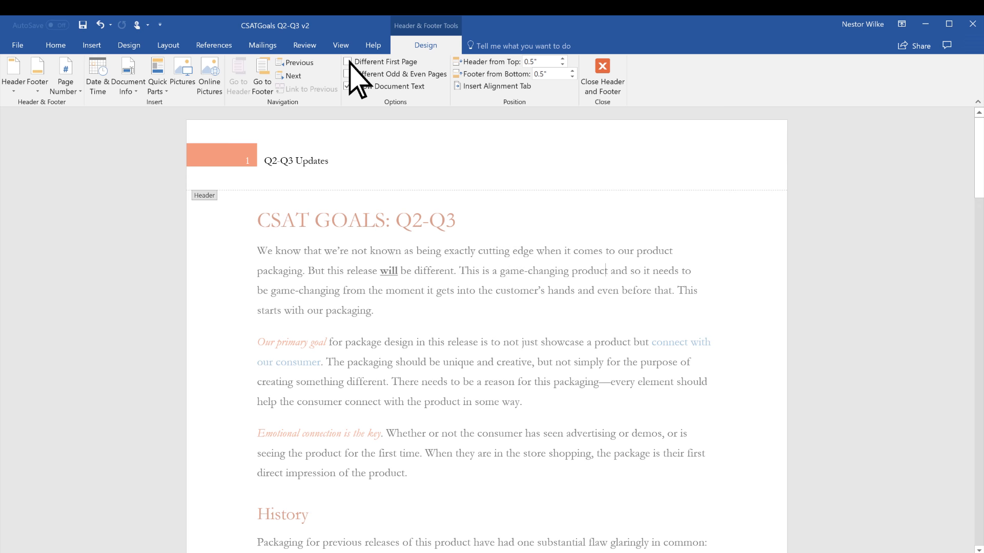
# Enable Different First Page so page 1 has a blank header, then check page 2.
pyautogui.click(348, 61)
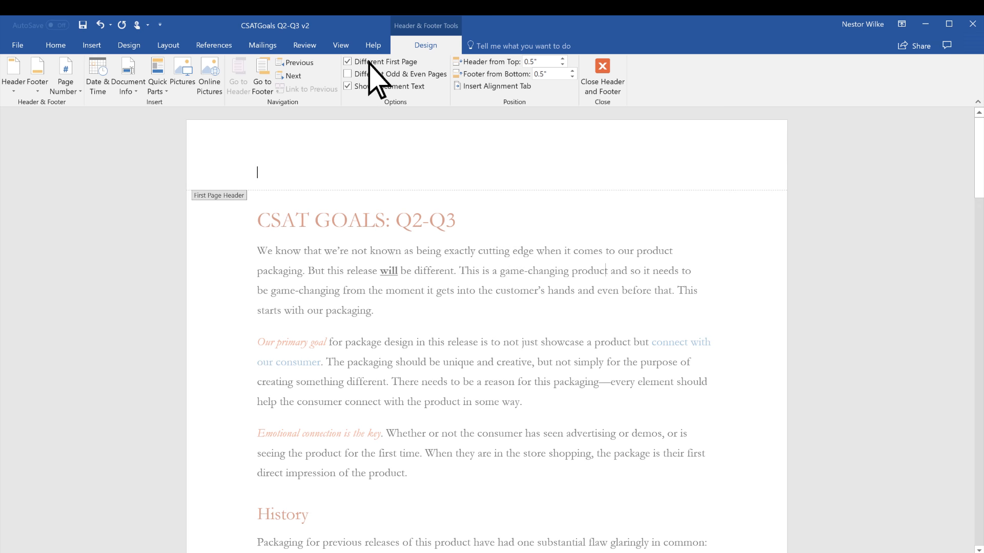
pyautogui.click(603, 65)
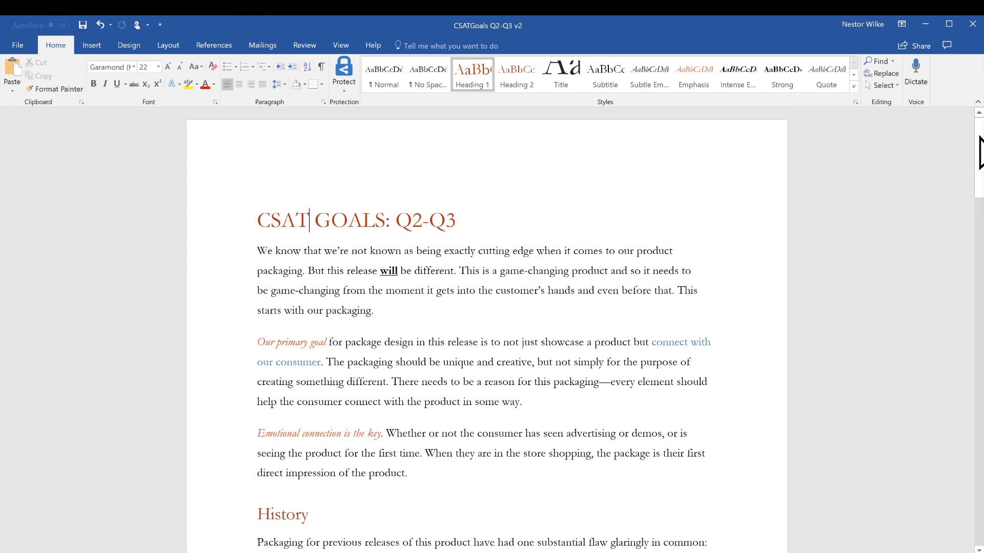
pyautogui.scroll(-3)
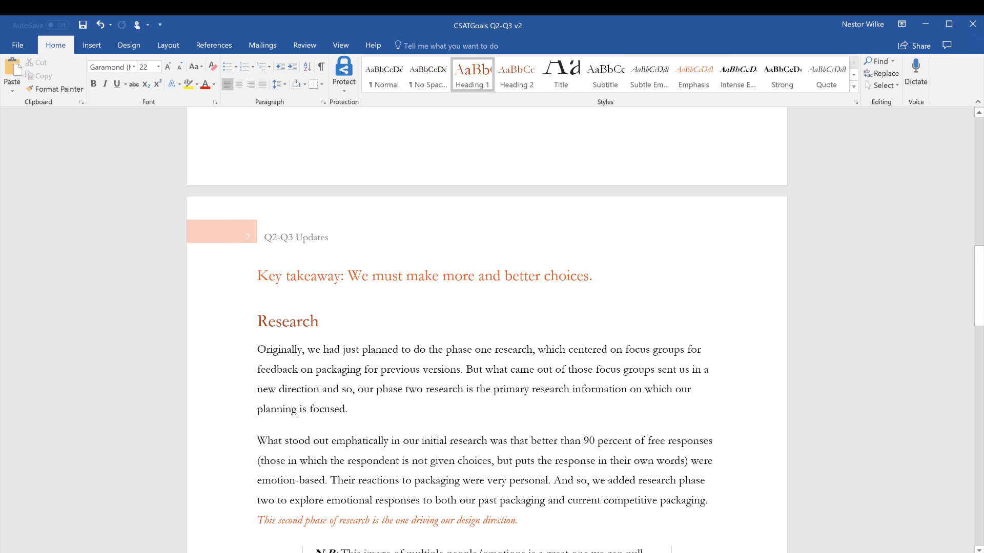
pyautogui.moveTo(128, 115)
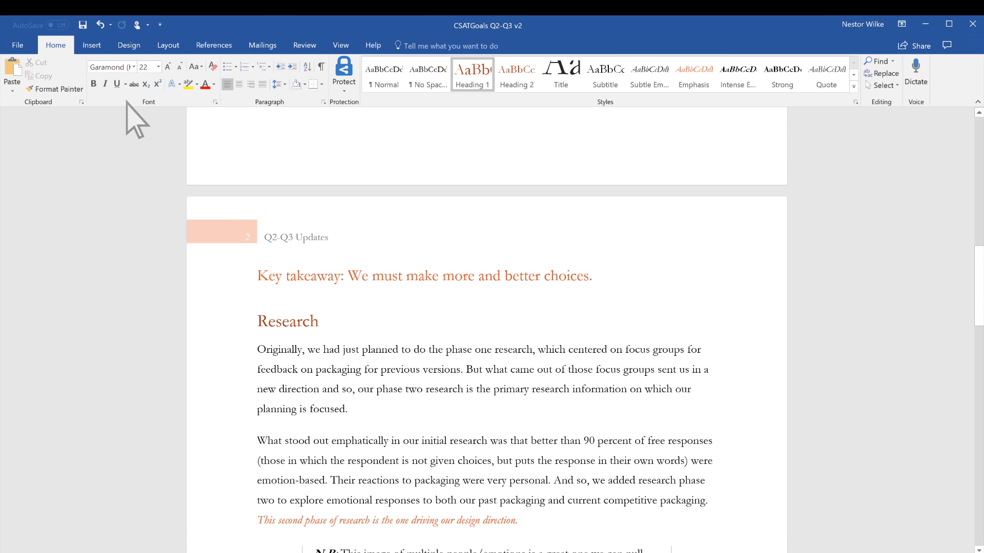
# Remove the header from the later pages via Insert > Header > Remove Header.
pyautogui.click(91, 45)
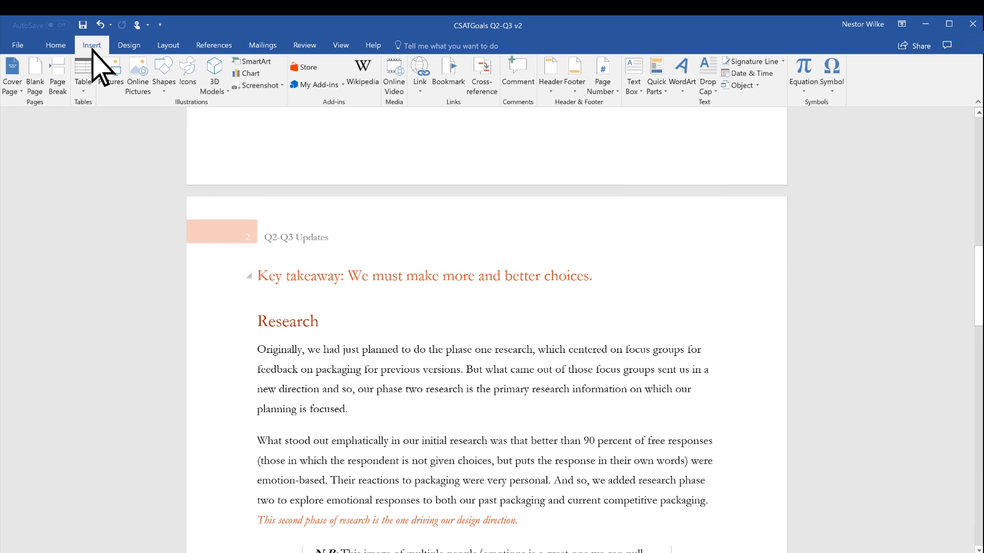
pyautogui.click(551, 72)
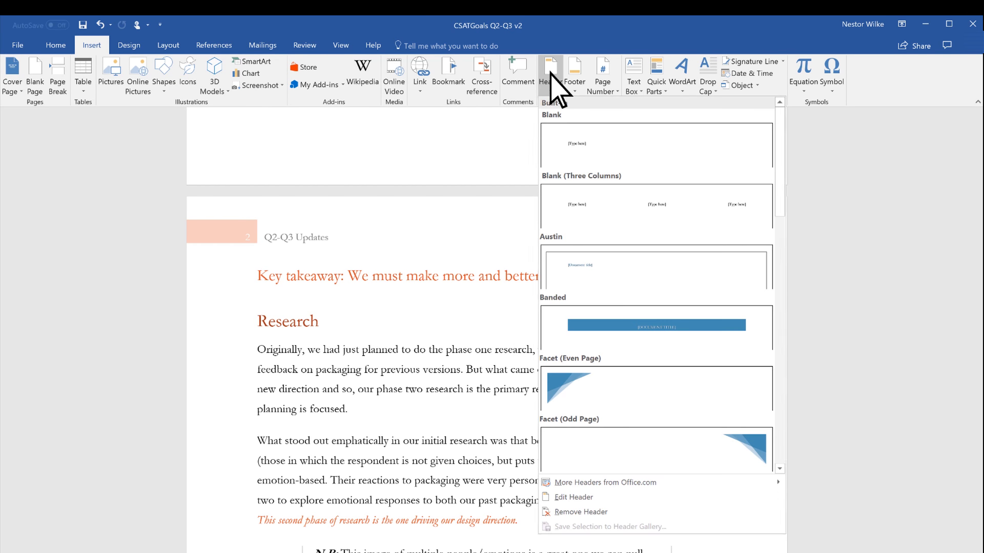
pyautogui.moveTo(574, 526)
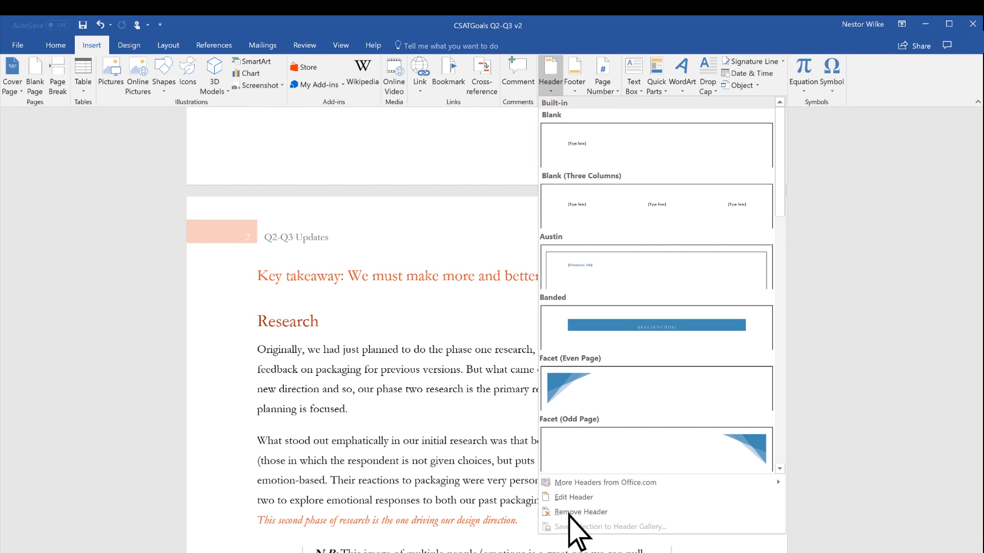
pyautogui.click(580, 512)
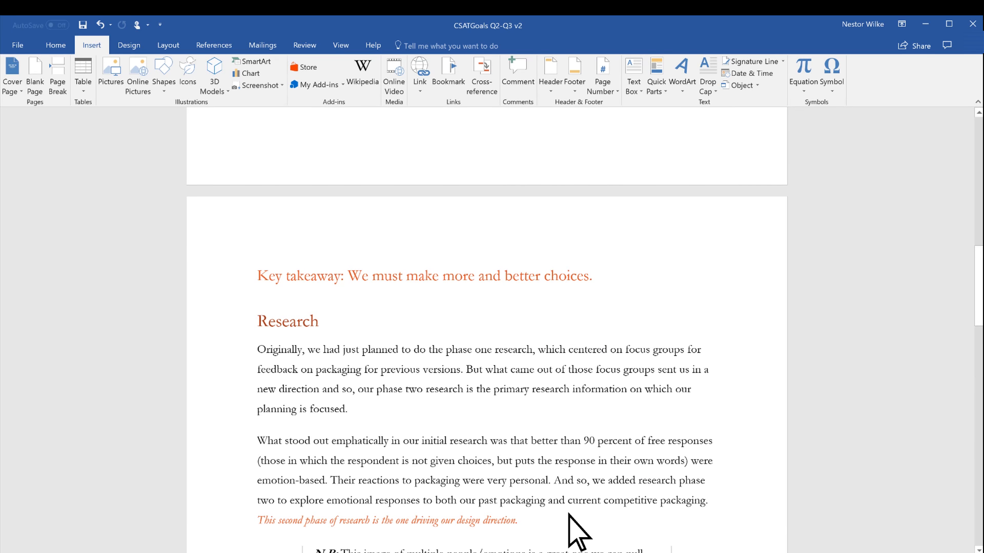